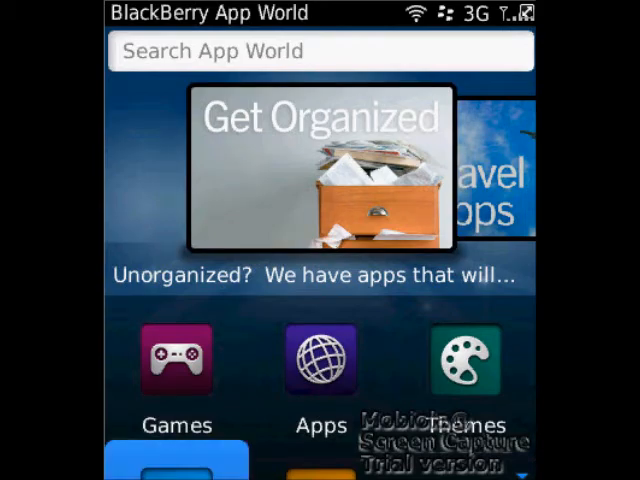
- Search the store for 'test' and show all 25 matching results
scroll(down, 3)
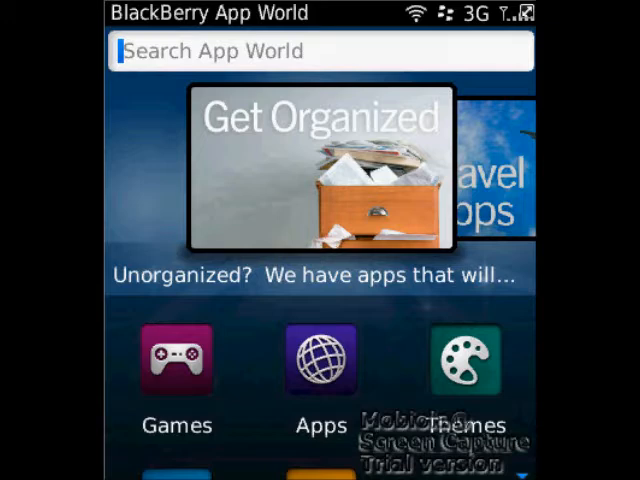
text(test)
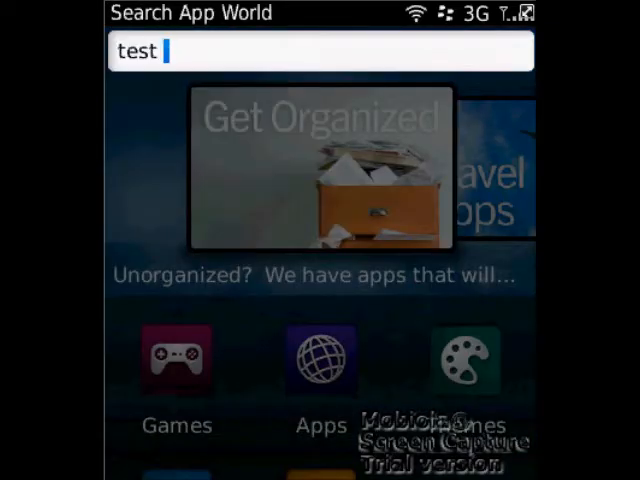
key(Enter)
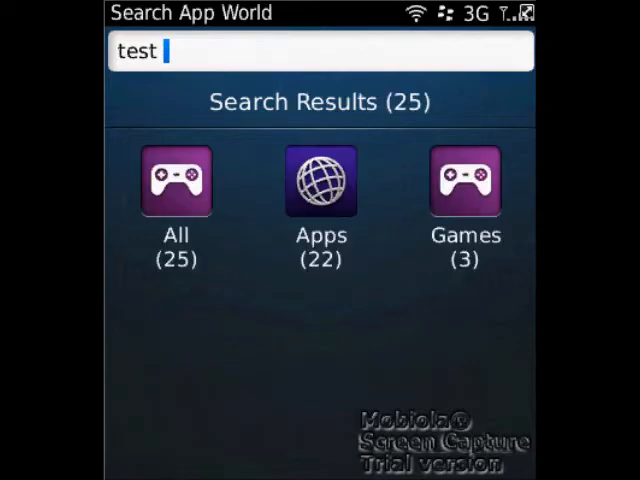
click(176, 182)
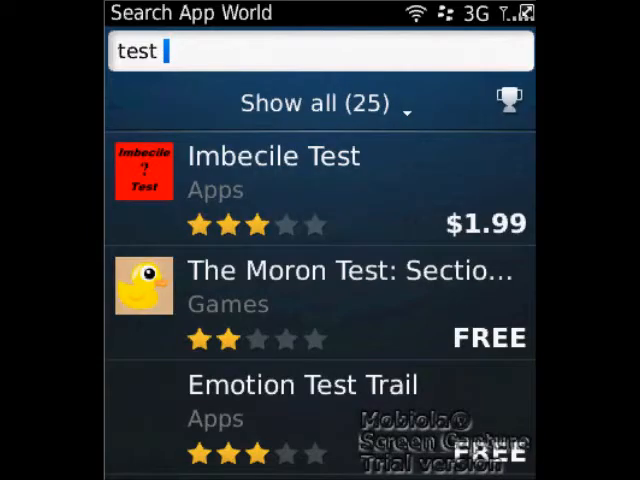
- Sort the 'test' search results by Price from the sort menu
click(318, 104)
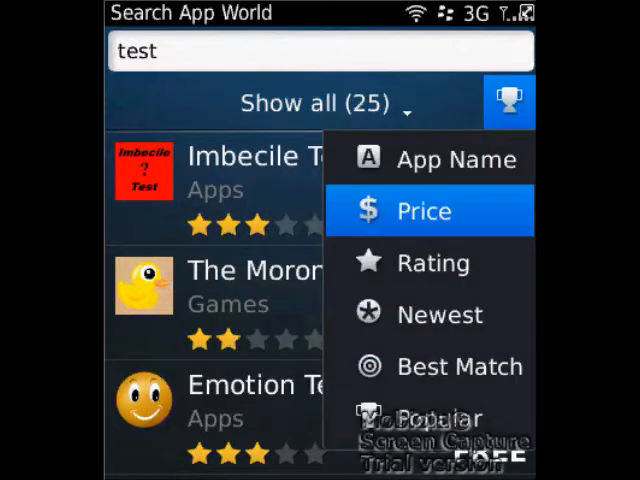
click(424, 212)
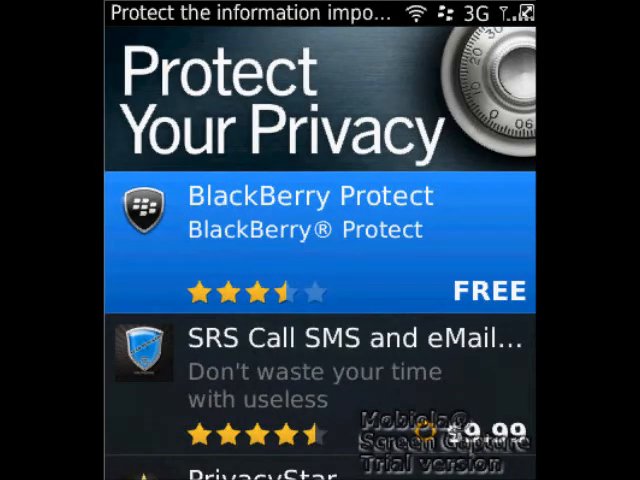
- Scroll back from the privacy collection toward the App World home screen
scroll(down, 3)
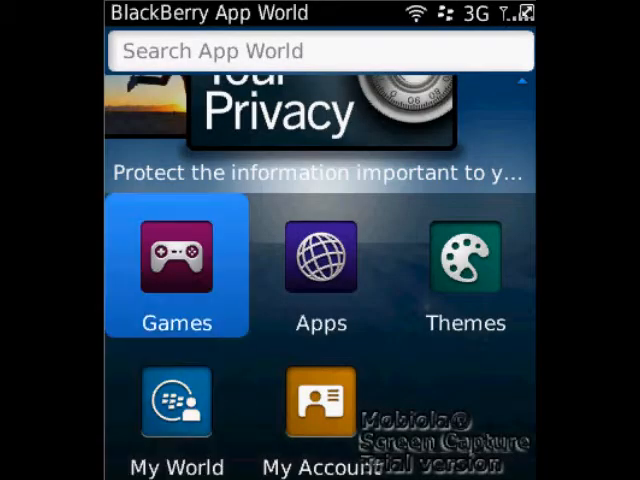
- Browse the Games section, visiting the Puzzles and Action category tiles
click(176, 262)
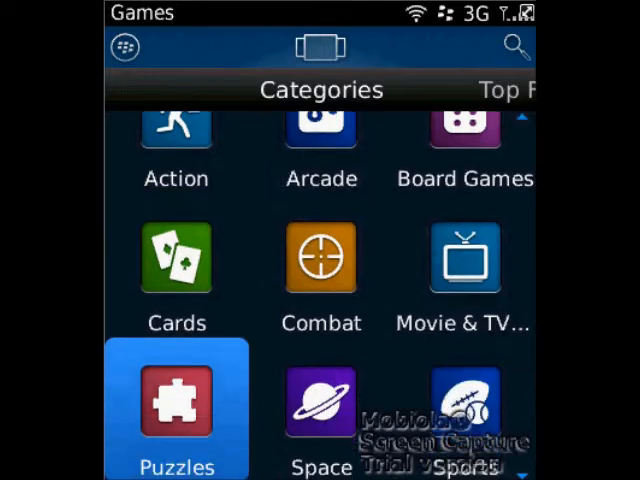
click(176, 404)
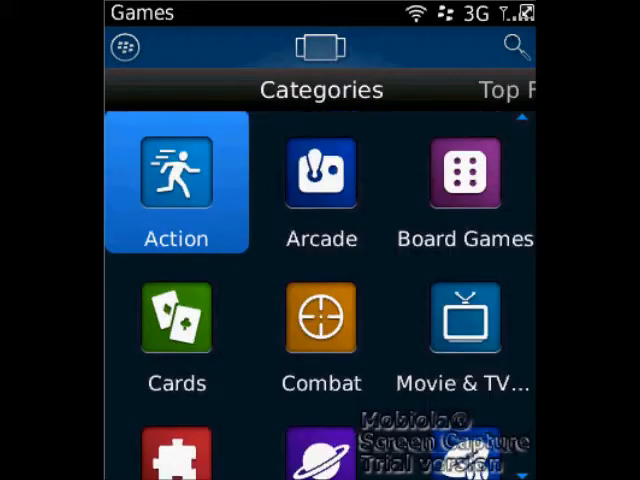
click(516, 46)
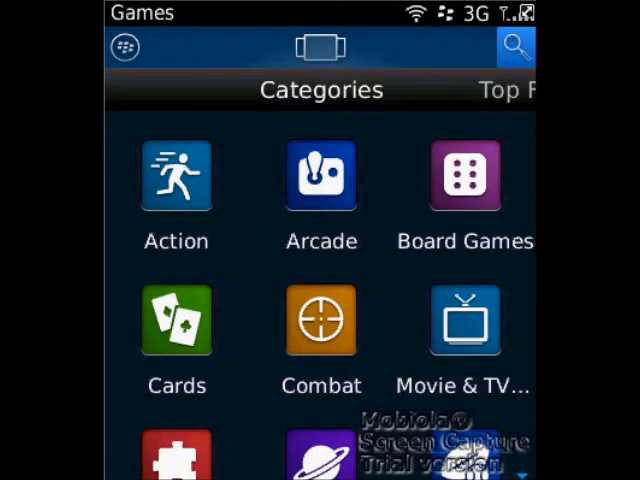
- Return to the home screen and enter the Themes section
click(176, 176)
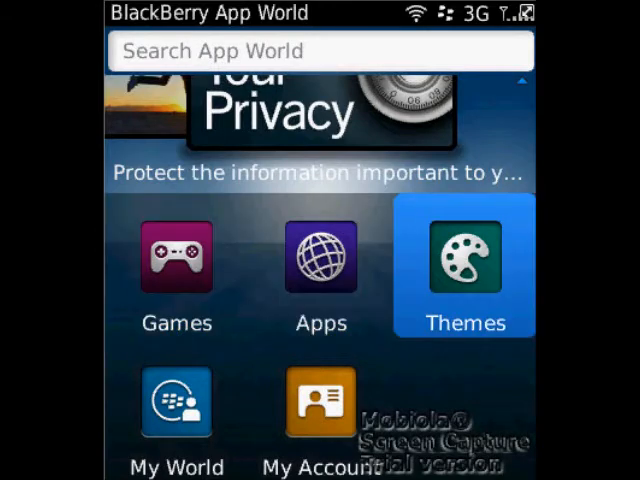
click(464, 260)
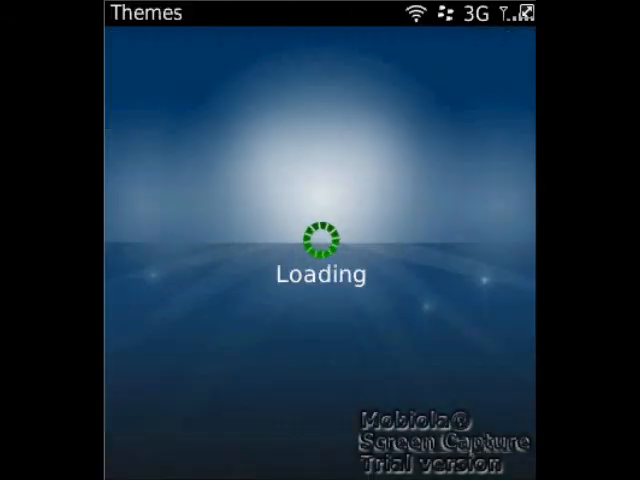